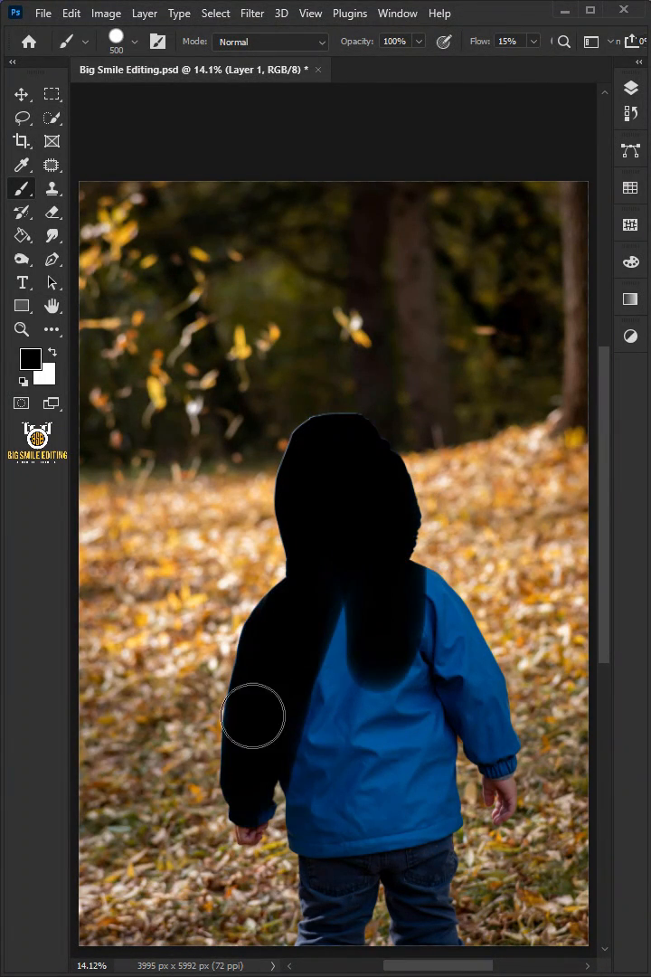
Step: Paint black over the hoodie's left sleeve in the .psd preview before switching documents
{"action": "left_click_drag", "start_coordinate": [253, 716], "coordinate": [449, 660]}
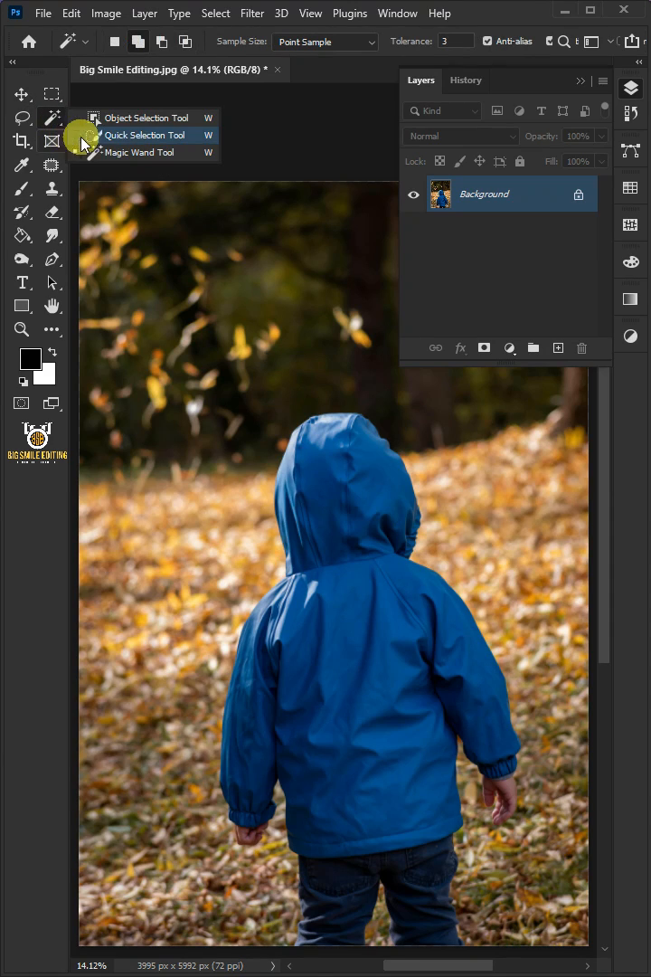
Step: Select the blue hoodie with the Quick Selection Tool and create an empty layer group
{"action": "left_click", "coordinate": [143, 135]}
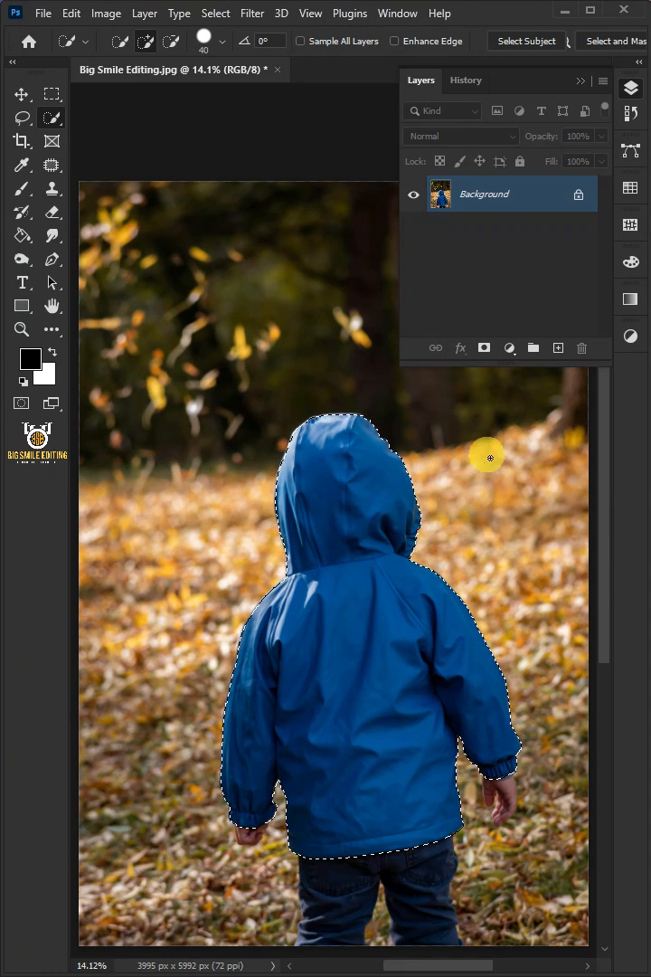
{"action": "left_click", "coordinate": [534, 349]}
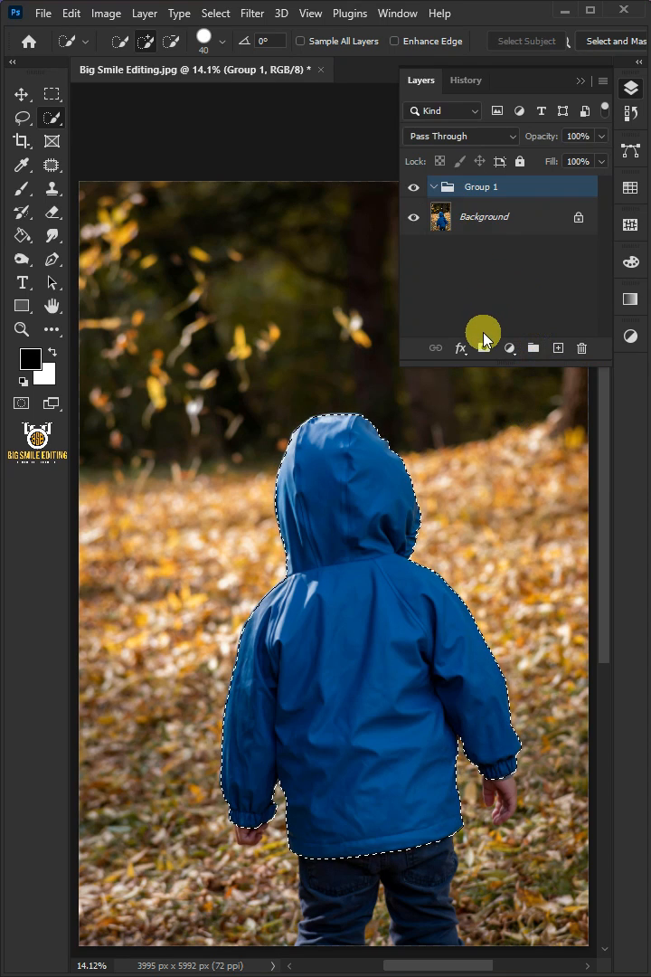
Step: Mask the new group to the hoodie selection and rename it 'Color Change'
{"action": "left_click", "coordinate": [484, 348]}
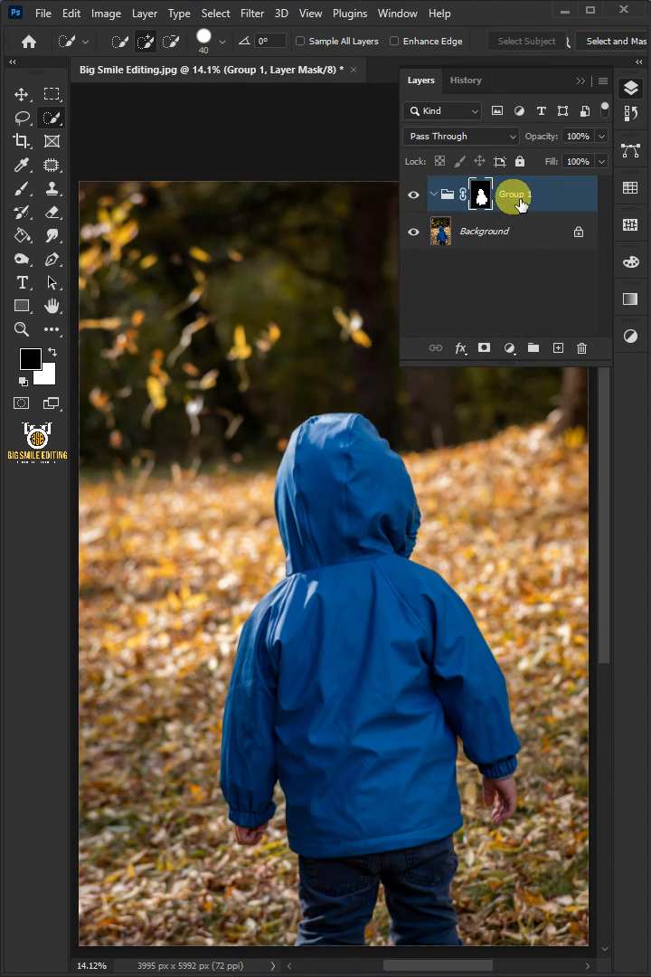
{"action": "double_click", "coordinate": [513, 194]}
{"action": "type", "text": "Color Change"}
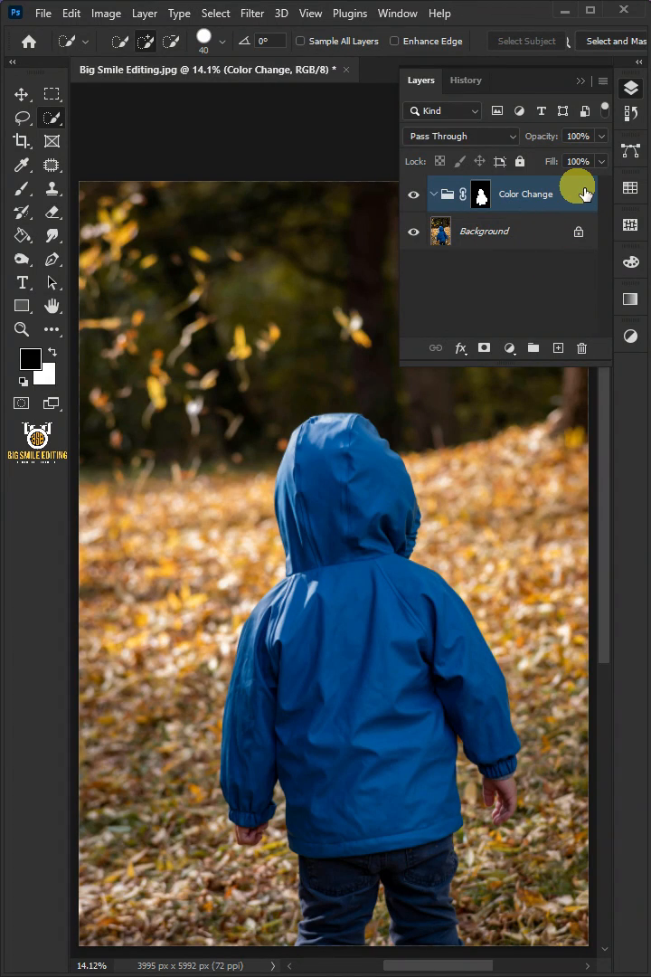
{"action": "left_click", "coordinate": [510, 348]}
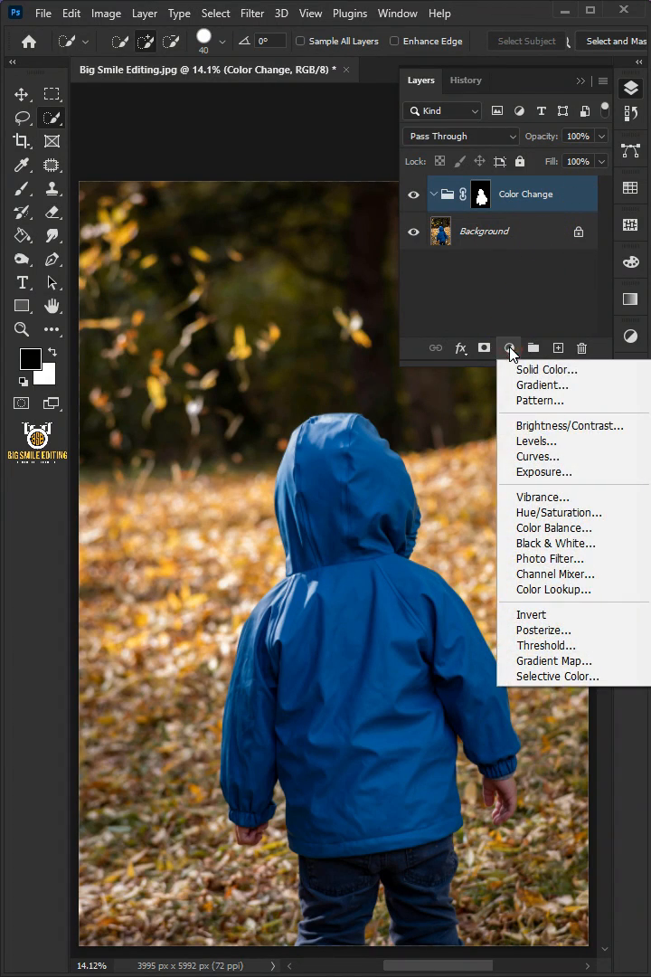
Step: Add Levels and Hue/Saturation adjustments to the group and set Saturation to -100
{"action": "left_click", "coordinate": [537, 441]}
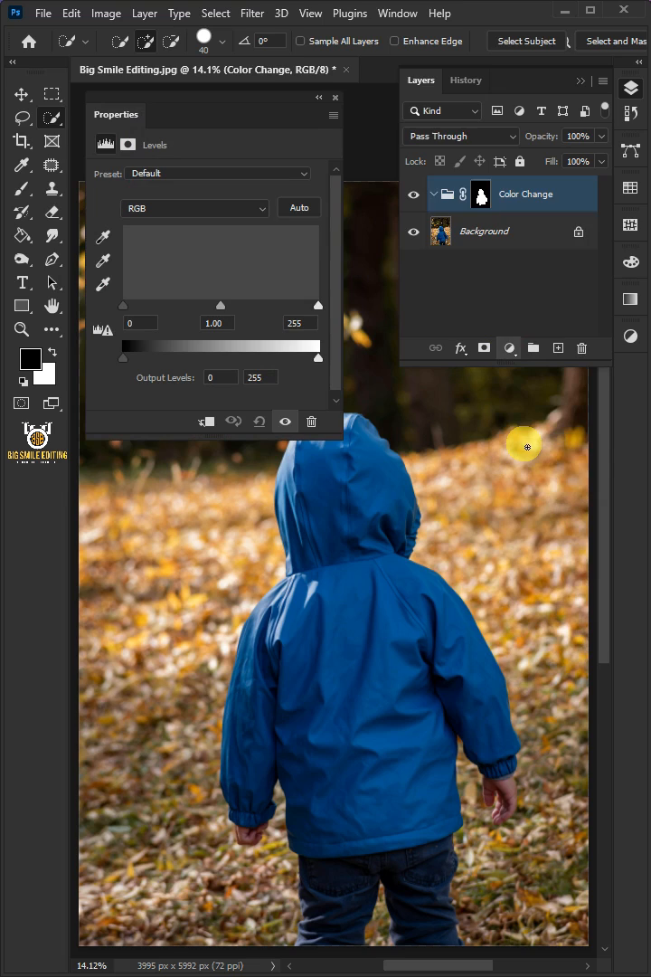
{"action": "left_click", "coordinate": [509, 349]}
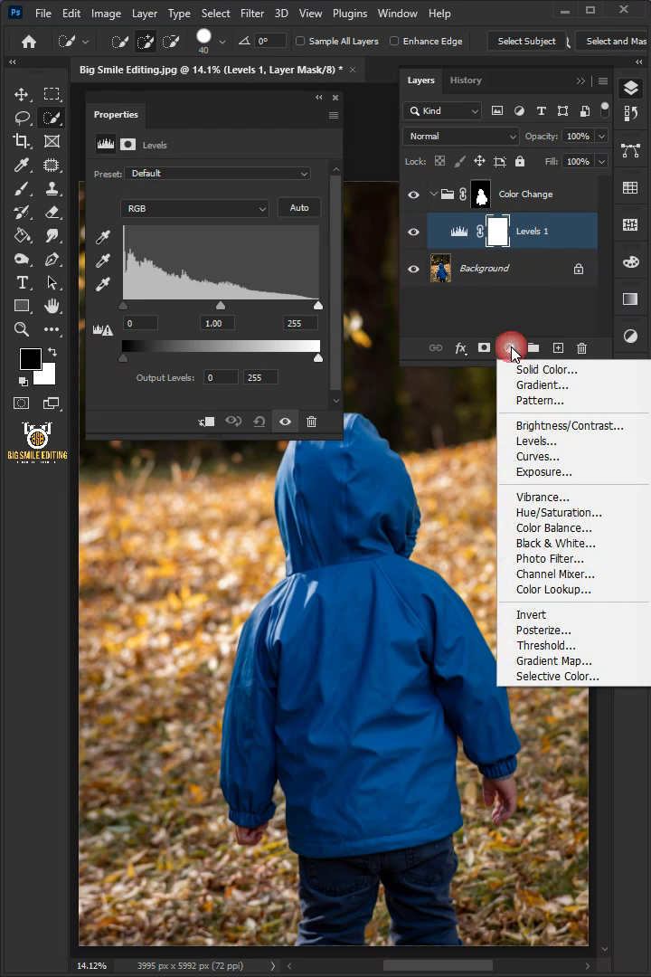
{"action": "left_click", "coordinate": [542, 513]}
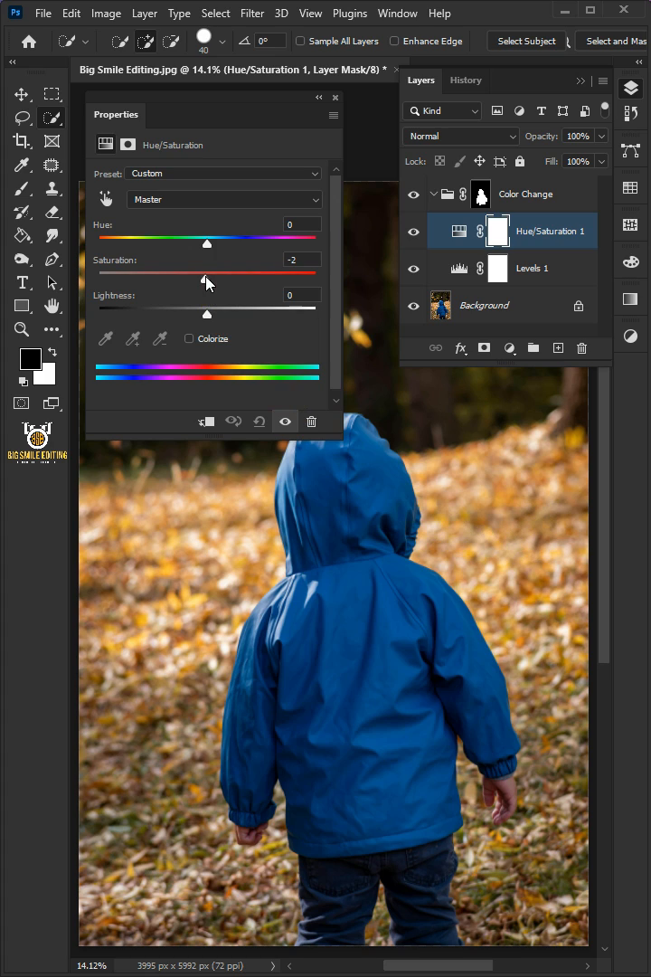
{"action": "left_click_drag", "start_coordinate": [206, 277], "coordinate": [100, 277]}
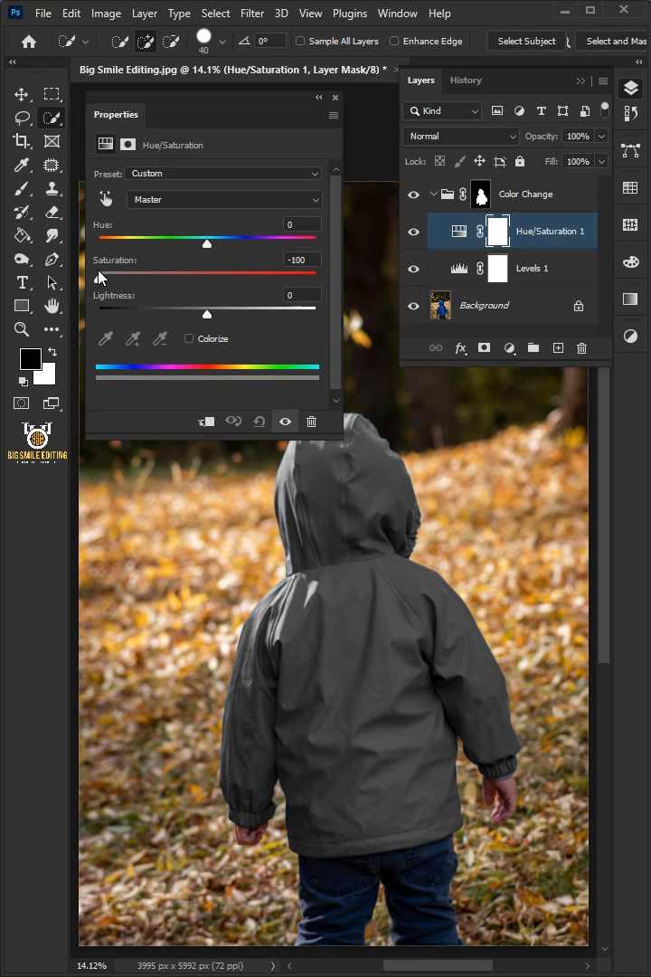
{"action": "mouse_move", "coordinate": [462, 268]}
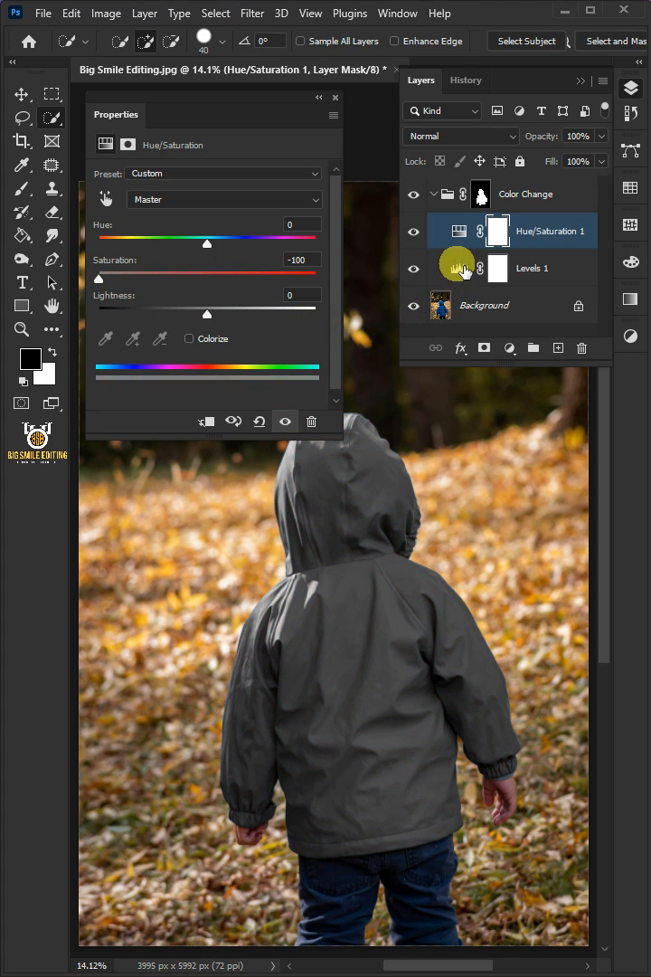
Step: Set Levels 1 midtones 0.45, black input 77, output black 15 and output white 214
{"action": "left_click", "coordinate": [533, 268]}
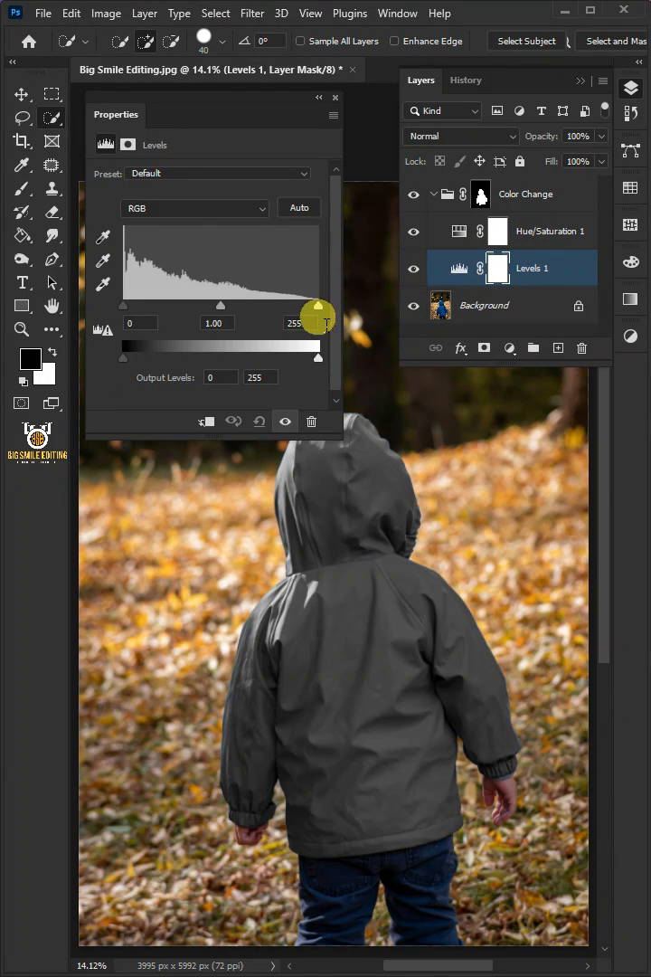
{"action": "left_click_drag", "start_coordinate": [317, 305], "coordinate": [267, 305]}
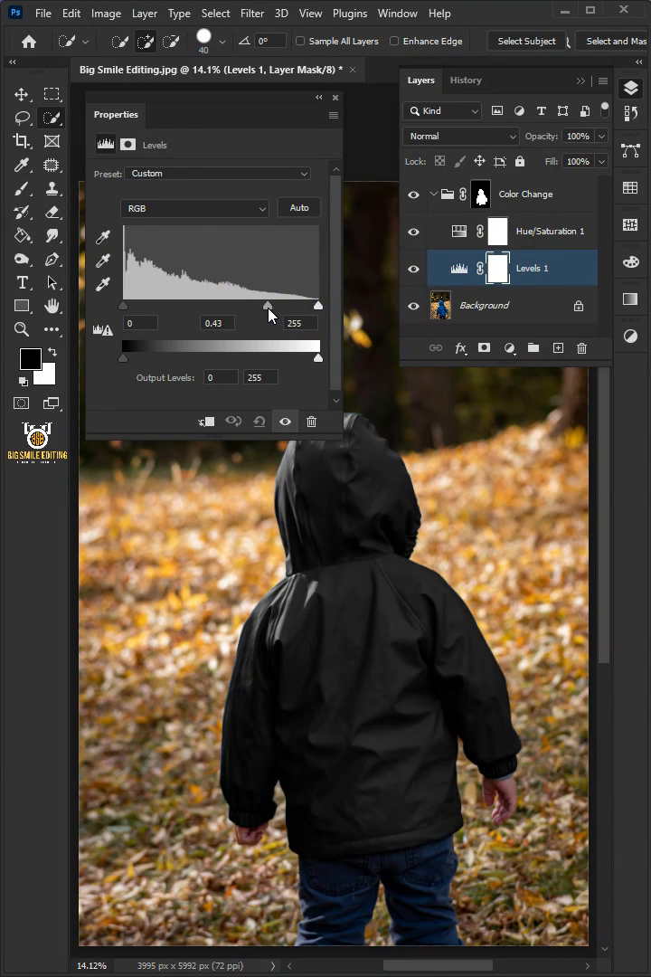
{"action": "left_click_drag", "start_coordinate": [124, 331], "coordinate": [181, 331]}
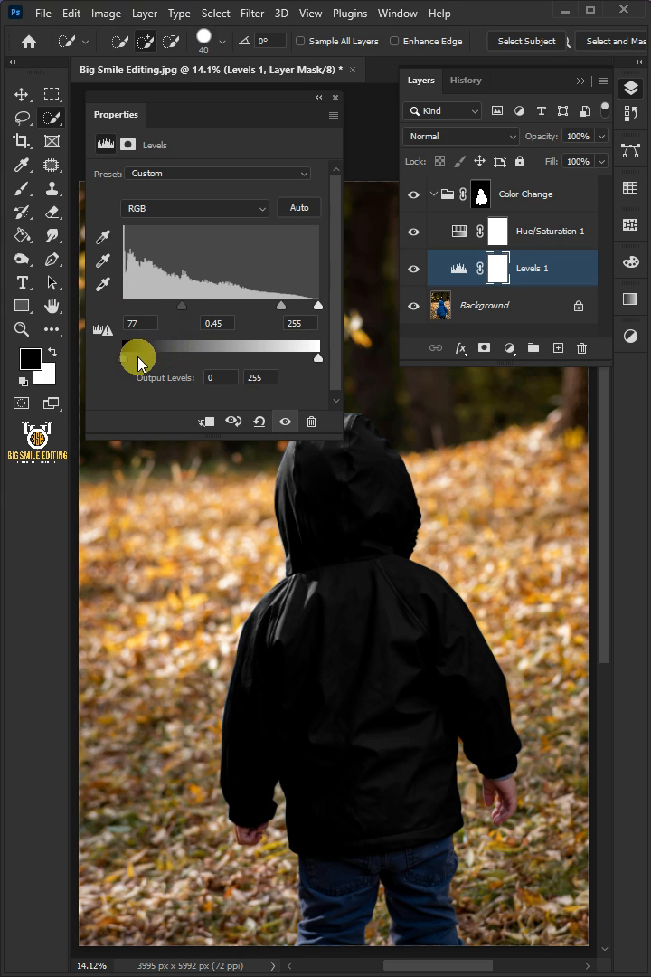
{"action": "left_click_drag", "start_coordinate": [118, 359], "coordinate": [145, 359]}
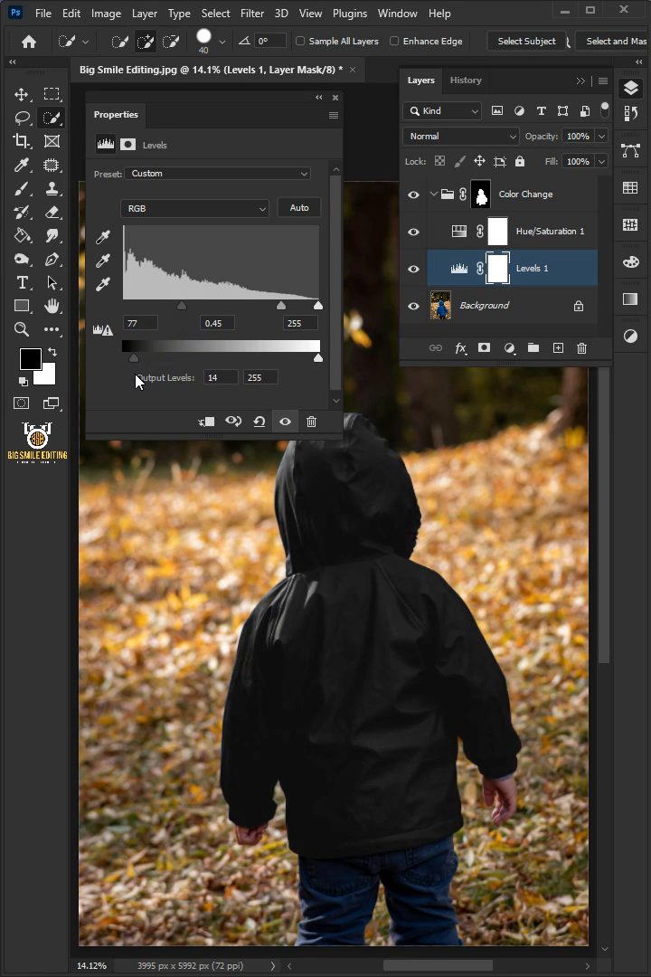
{"action": "left_click_drag", "start_coordinate": [318, 359], "coordinate": [286, 358]}
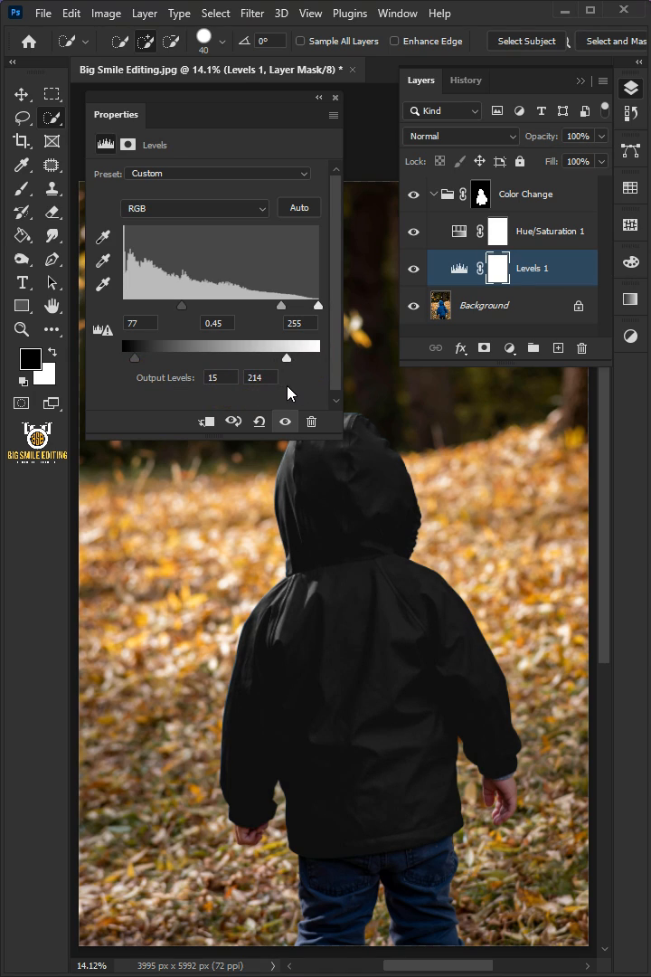